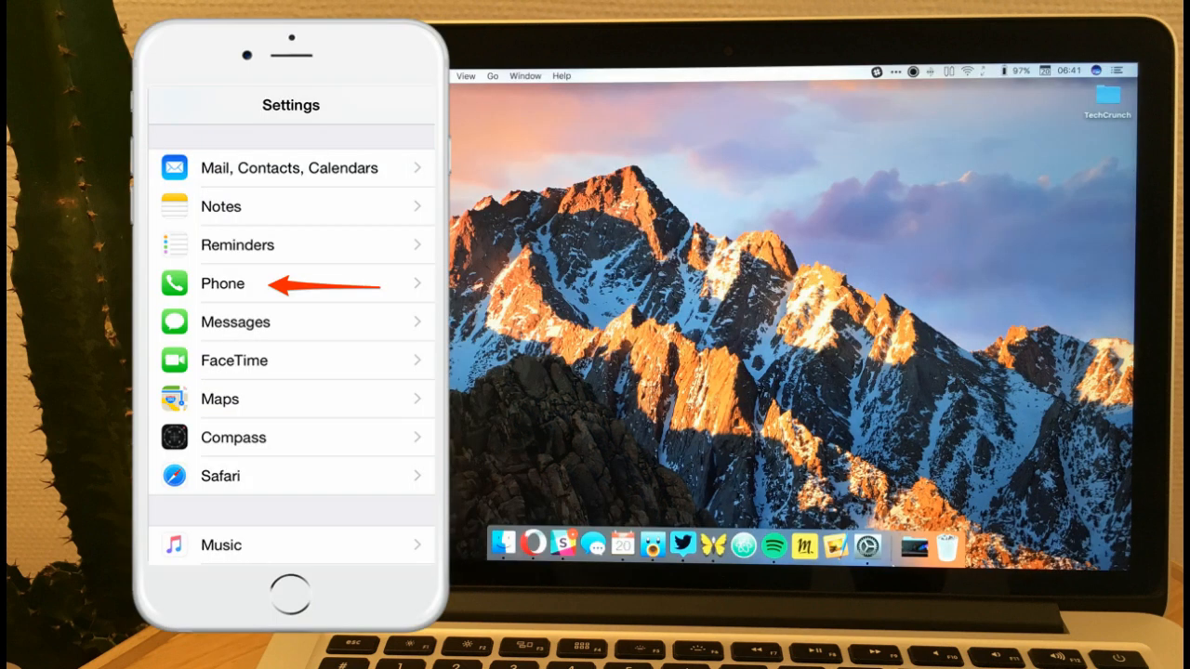
Enable Allow Calls on Other Devices and add Wi-Fi Calling for other devices, confirming with OK
{"action": "left_click", "coordinate": [223, 283]}
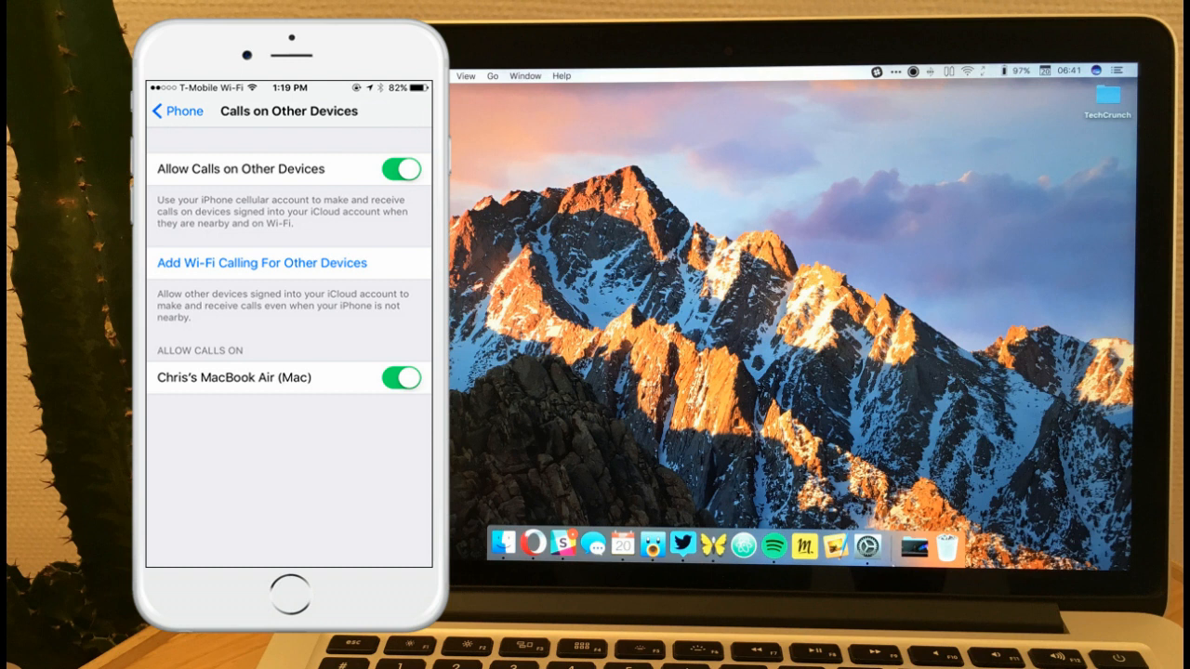
{"action": "left_click", "coordinate": [264, 264]}
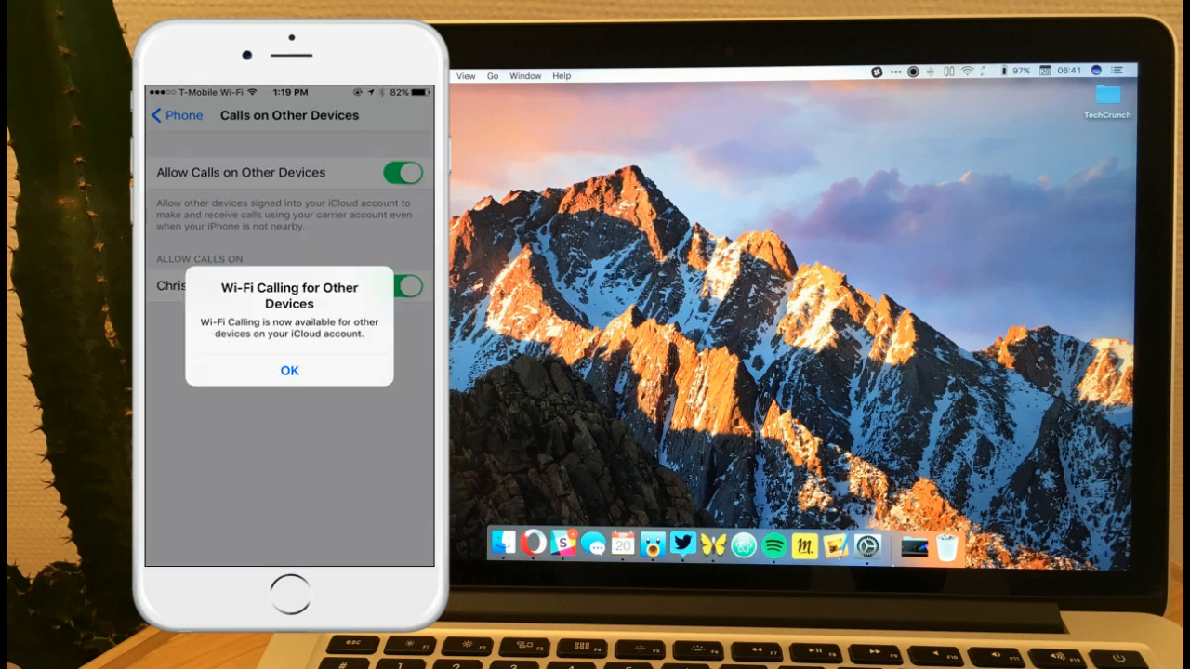
{"action": "left_click", "coordinate": [290, 370]}
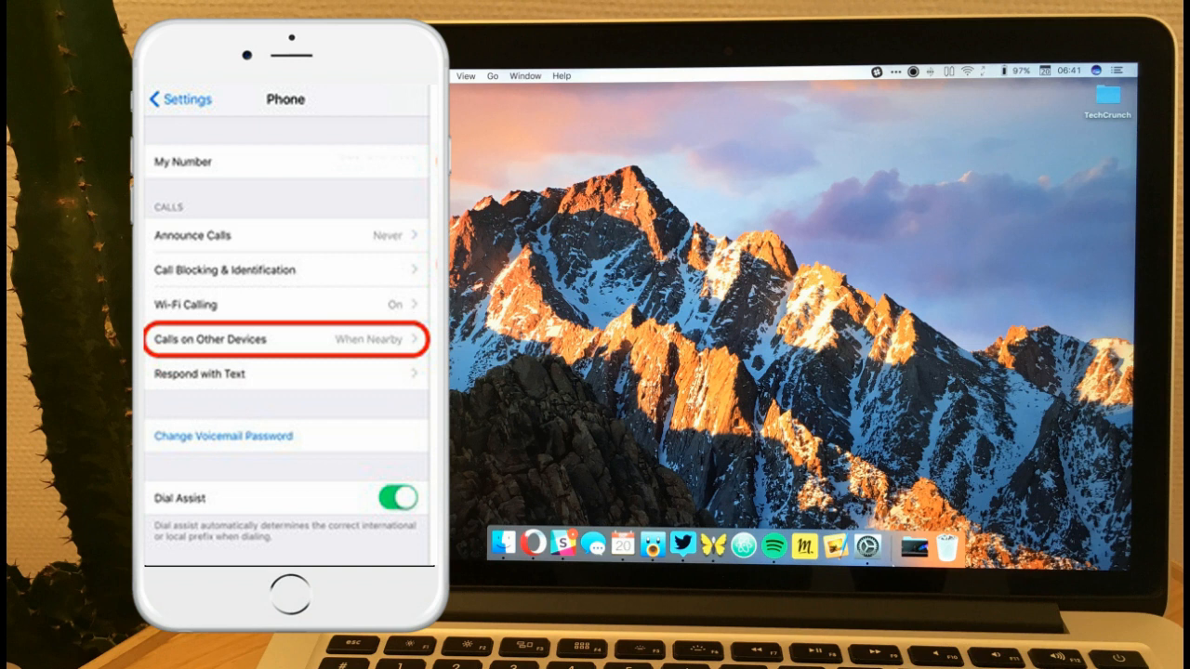
{"action": "left_click", "coordinate": [286, 338]}
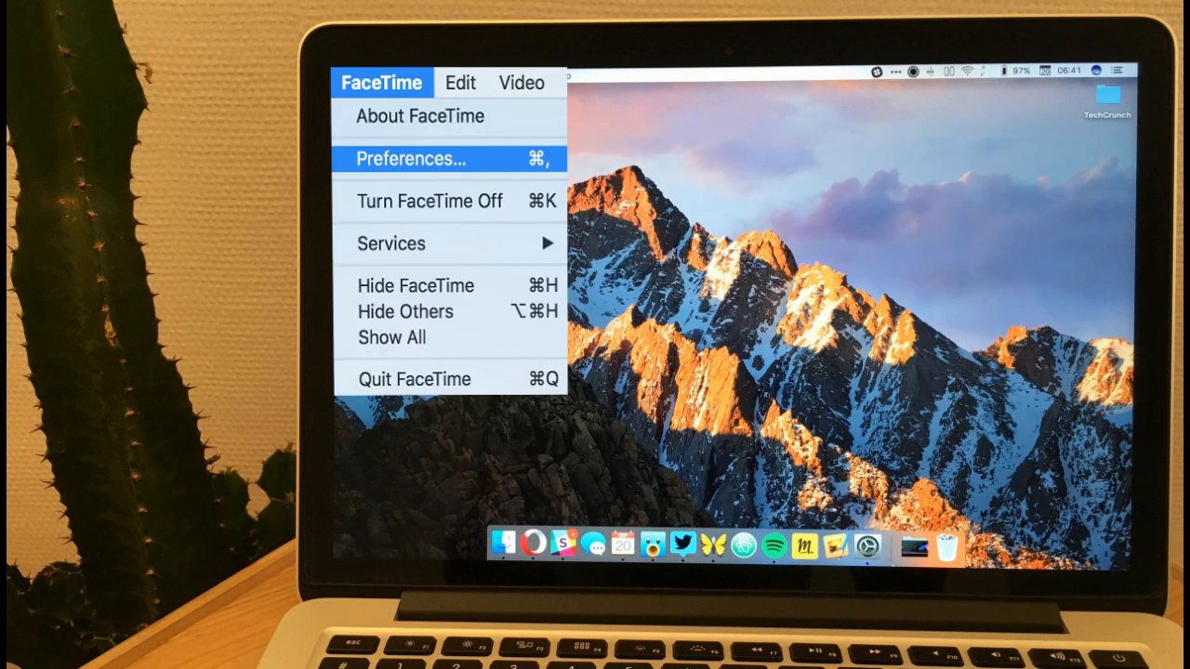
Show FaceTime Preferences on the Mac with iPhone Cellular Calls checked
{"action": "left_click", "coordinate": [411, 158]}
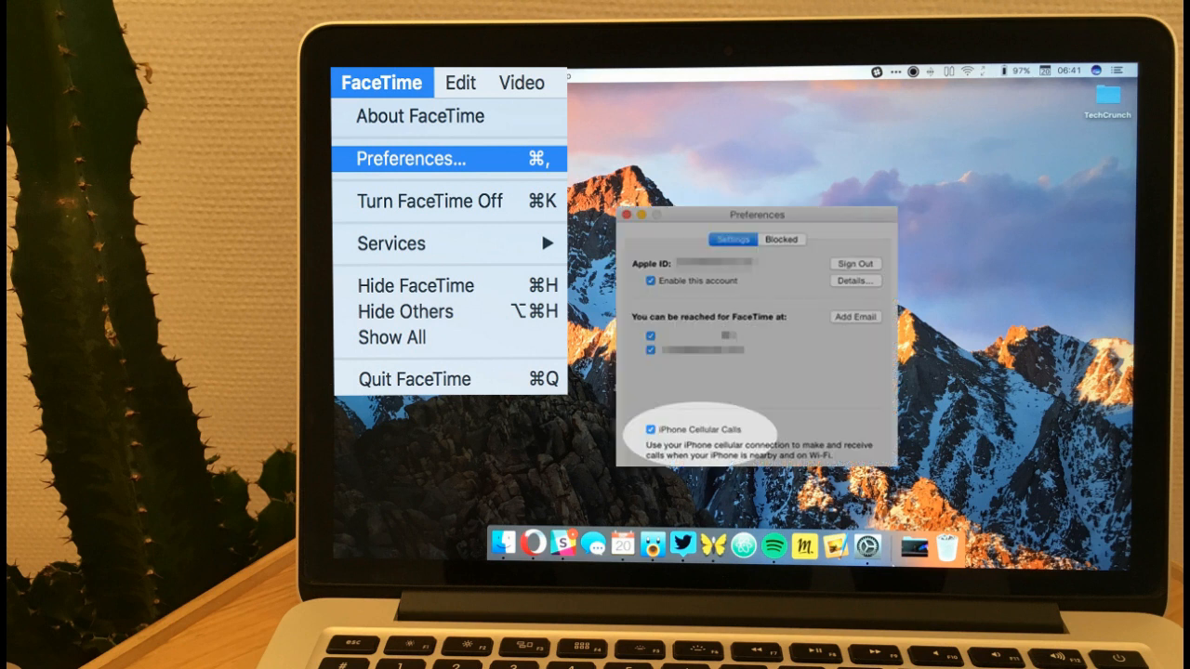